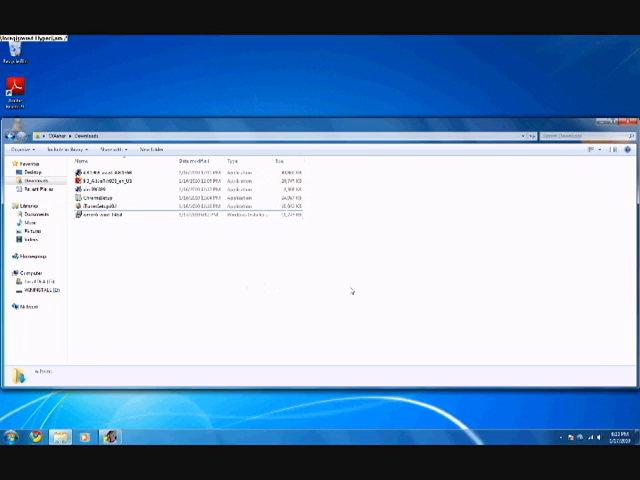
mouse_move(339, 295)
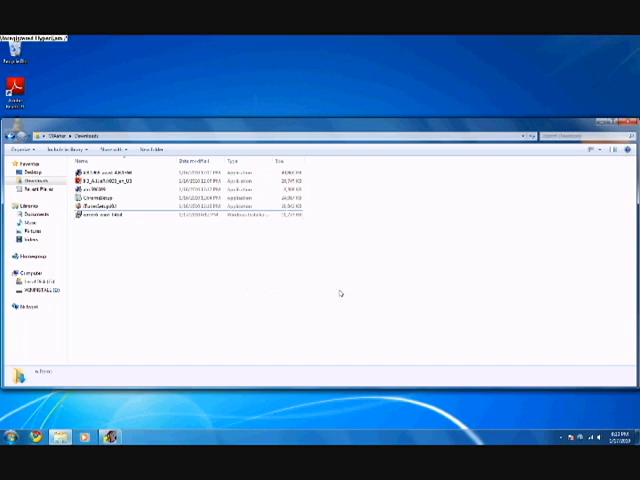
mouse_move(414, 270)
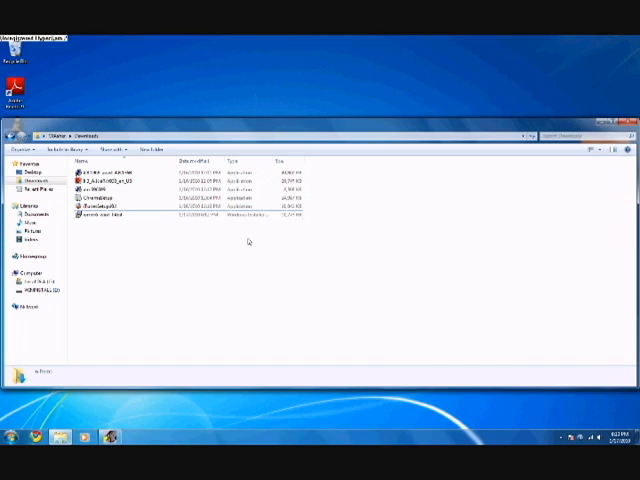
mouse_move(100, 215)
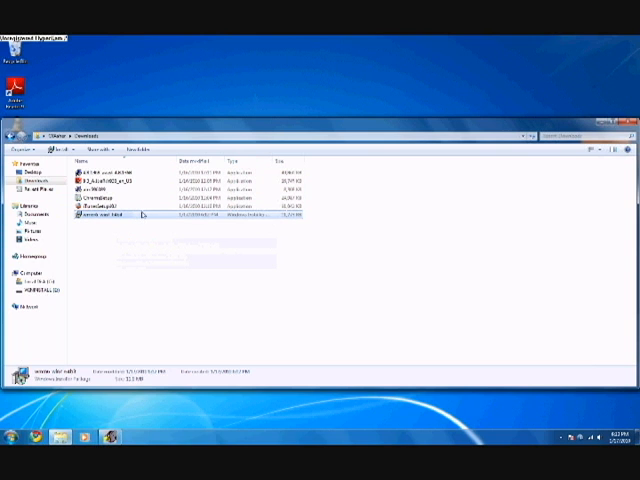
- Run the Windows Installer Package from Downloads, allowing it past the unverified-publisher warning
double_click(110, 215)
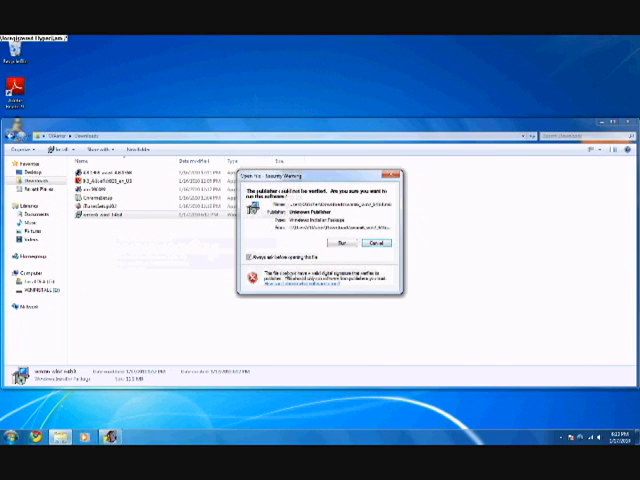
left_click(345, 242)
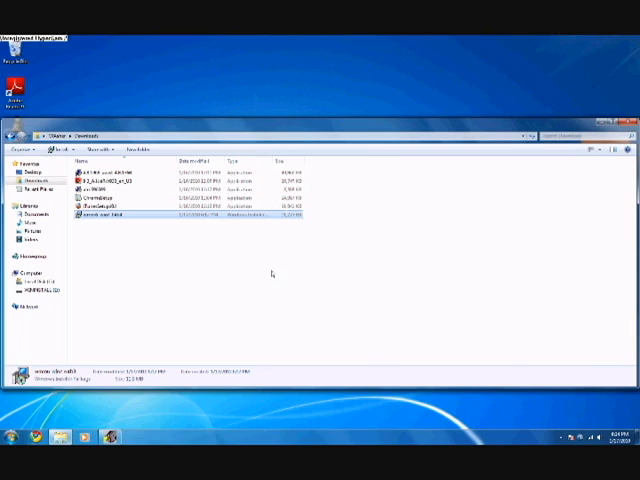
mouse_move(138, 328)
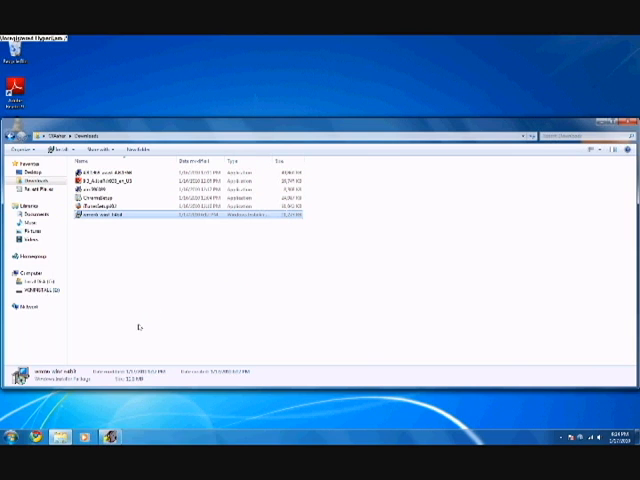
mouse_move(143, 336)
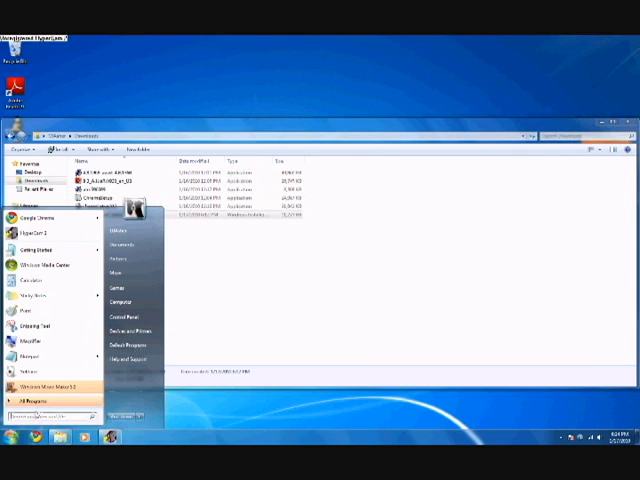
- Launch Windows Movie Maker 2.6 from the Start menu
left_click(40, 390)
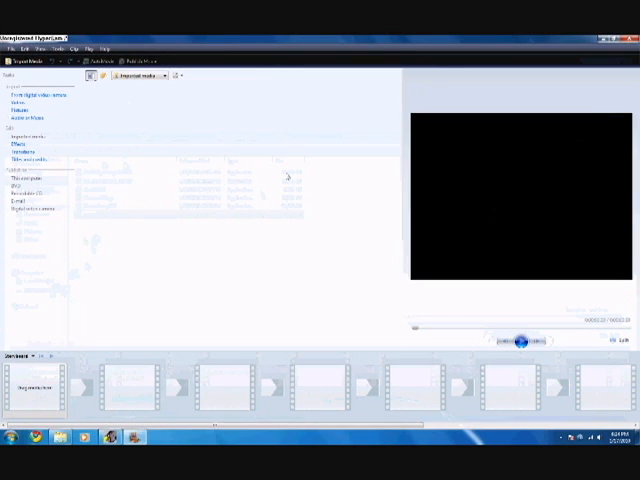
mouse_move(167, 263)
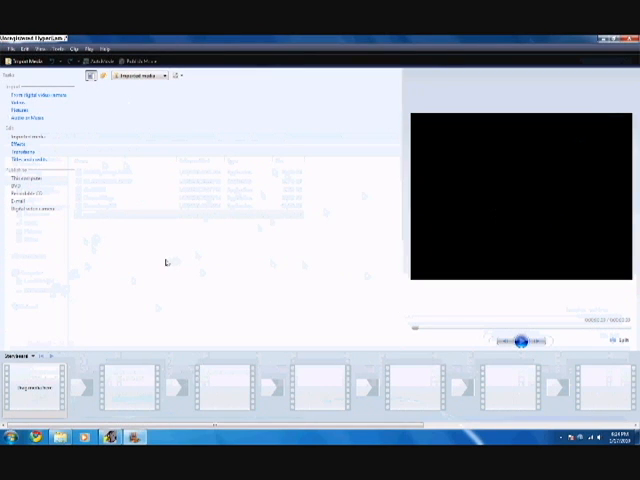